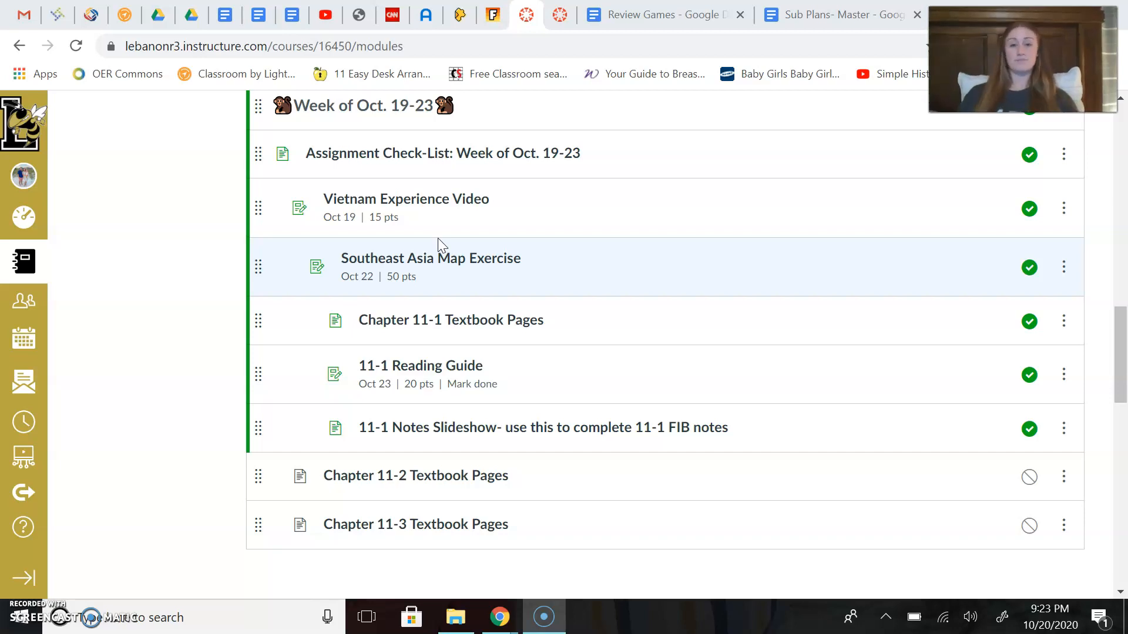
Scroll to the Week of Oct. 19-23 module items and open the 11-1 Reading Guide
scroll("down", 3)
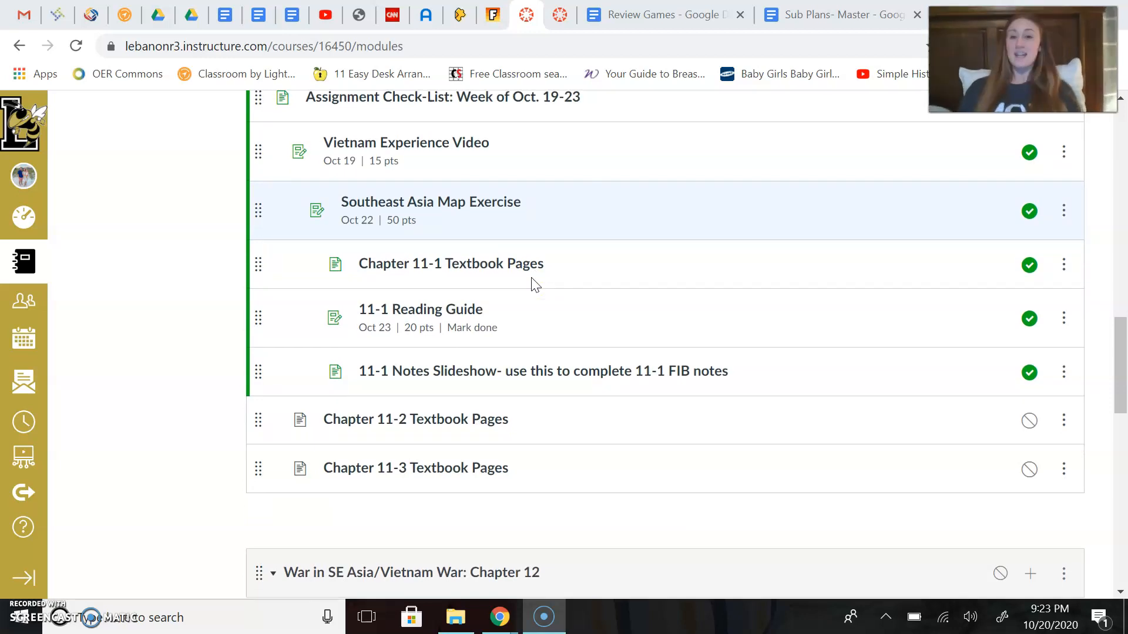
mouse_move(437, 256)
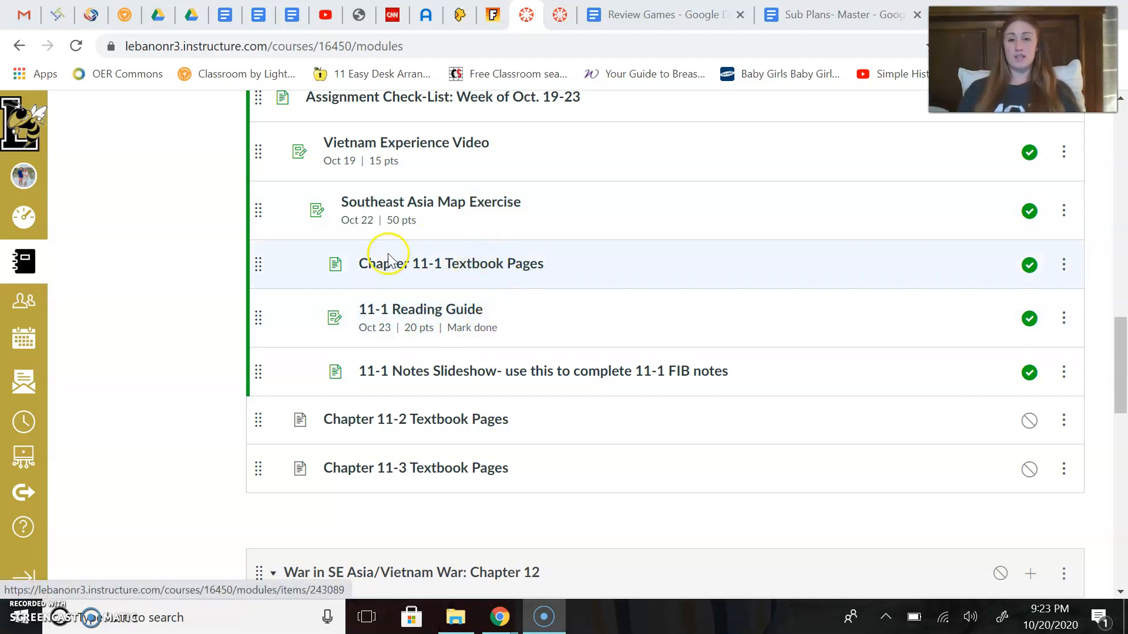
mouse_move(493, 273)
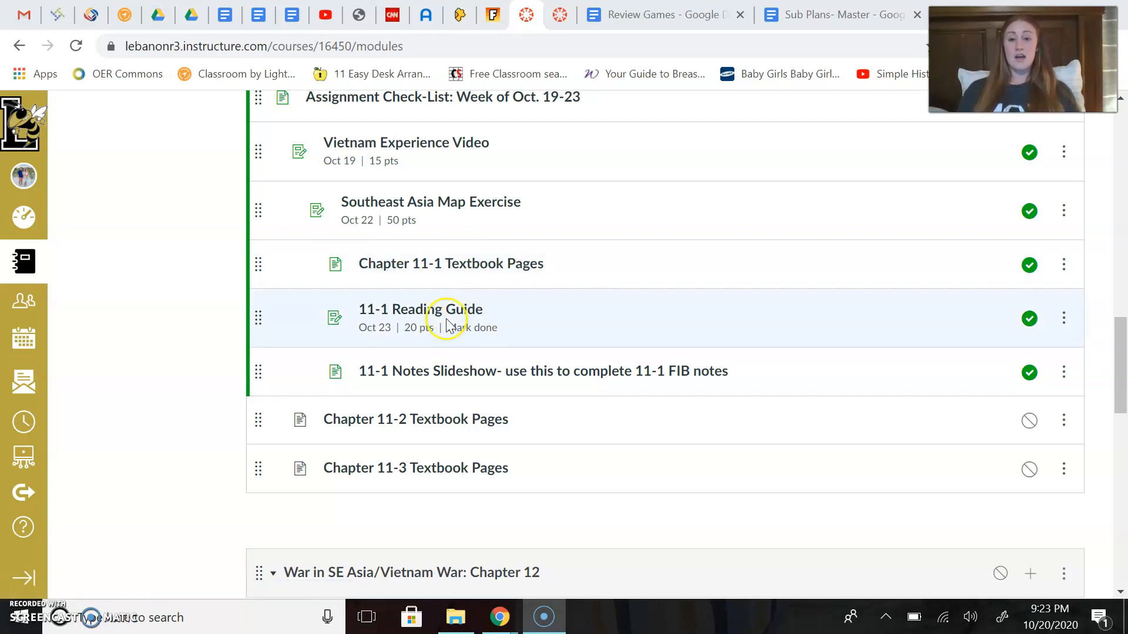
left_click(420, 309)
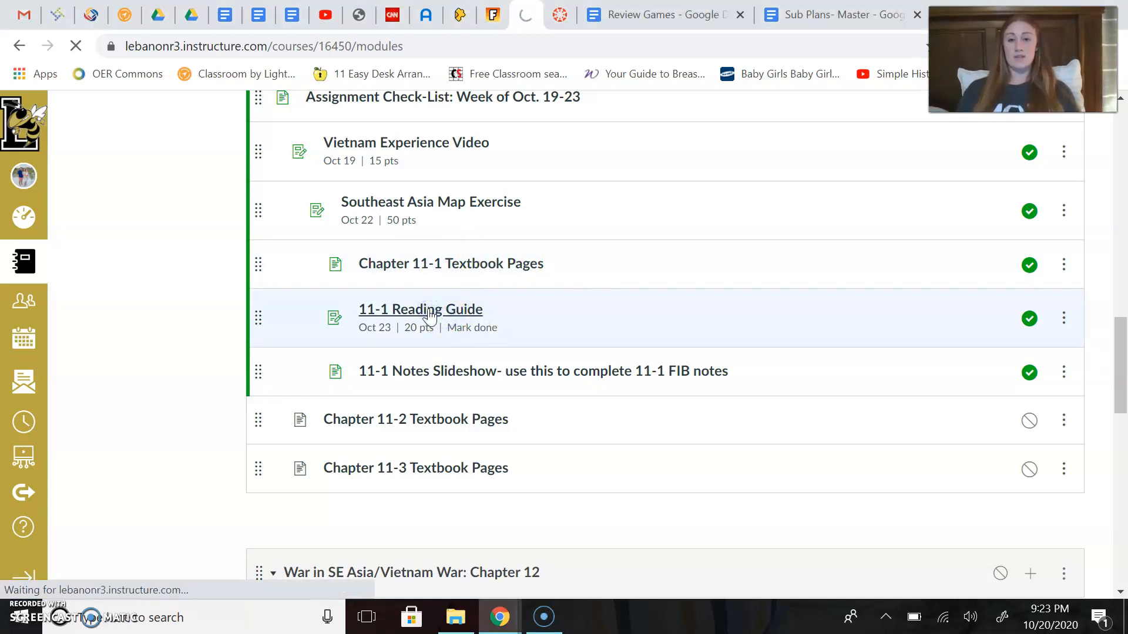
Load the 11-1 Reading Guide and scroll to its embedded Google Form's true/false question
left_click(420, 309)
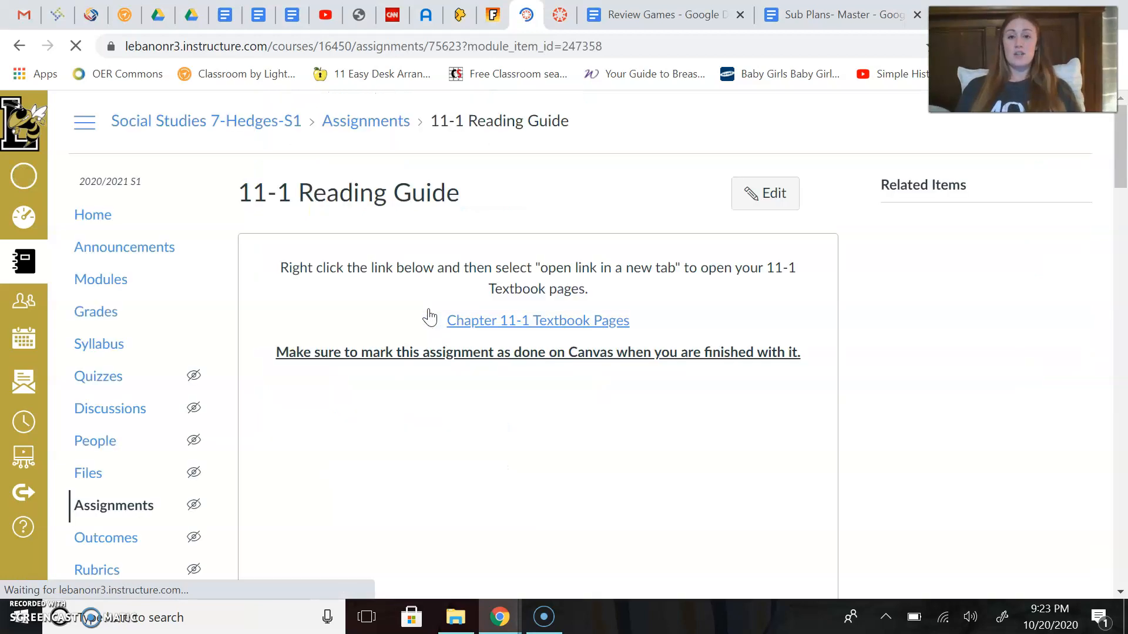
scroll("down", 3)
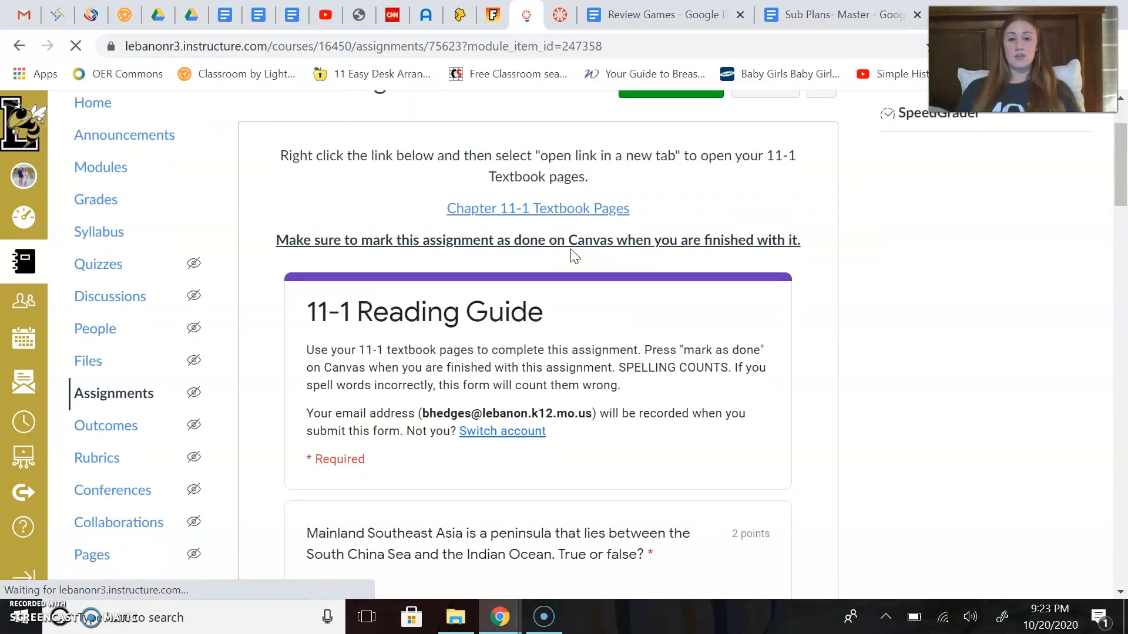
scroll("down", 3)
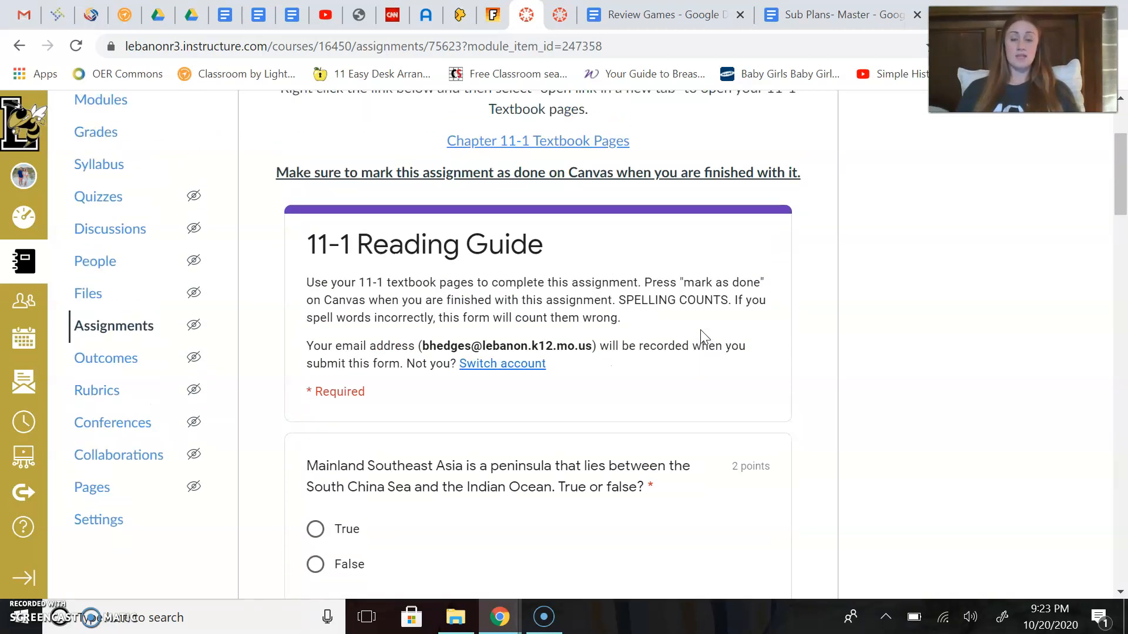
scroll("down", 3)
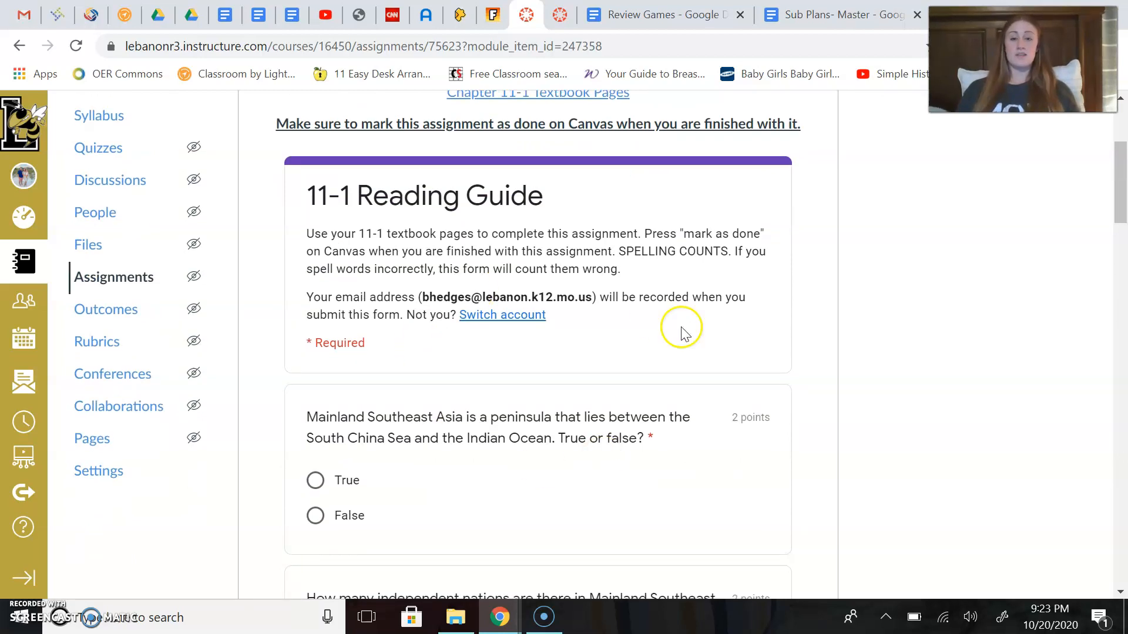
mouse_move(635, 333)
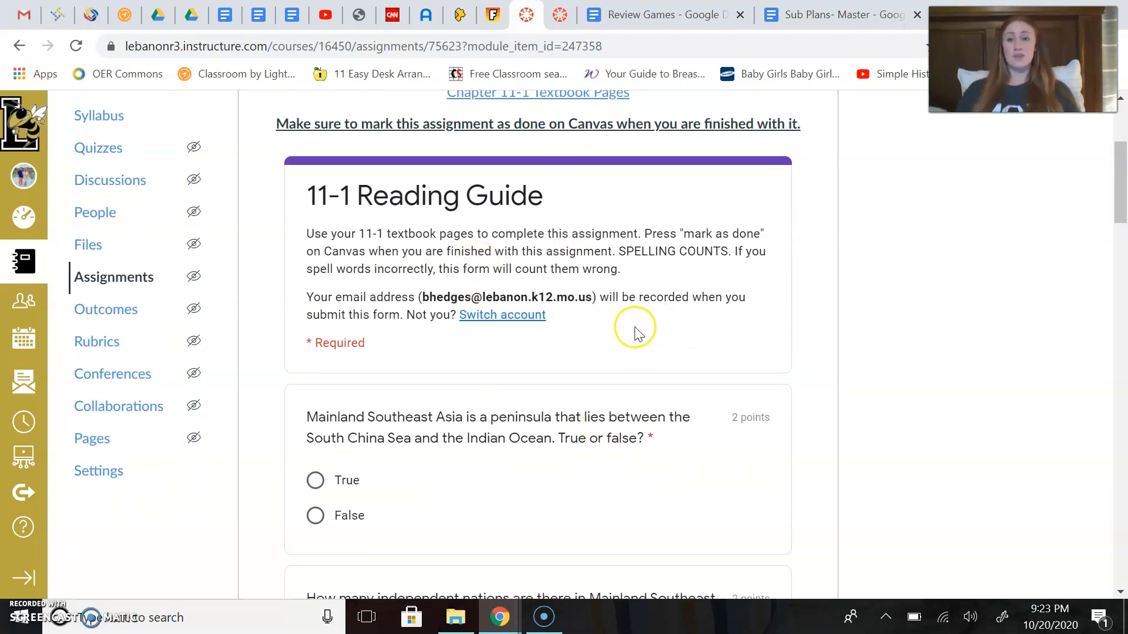
mouse_move(572, 256)
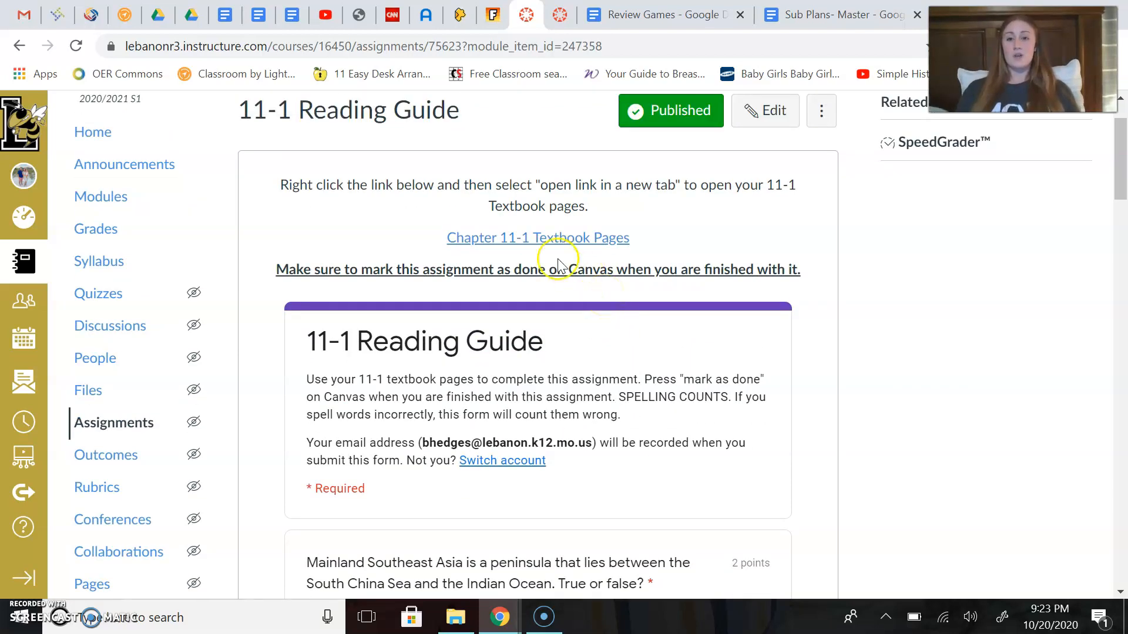
mouse_move(583, 223)
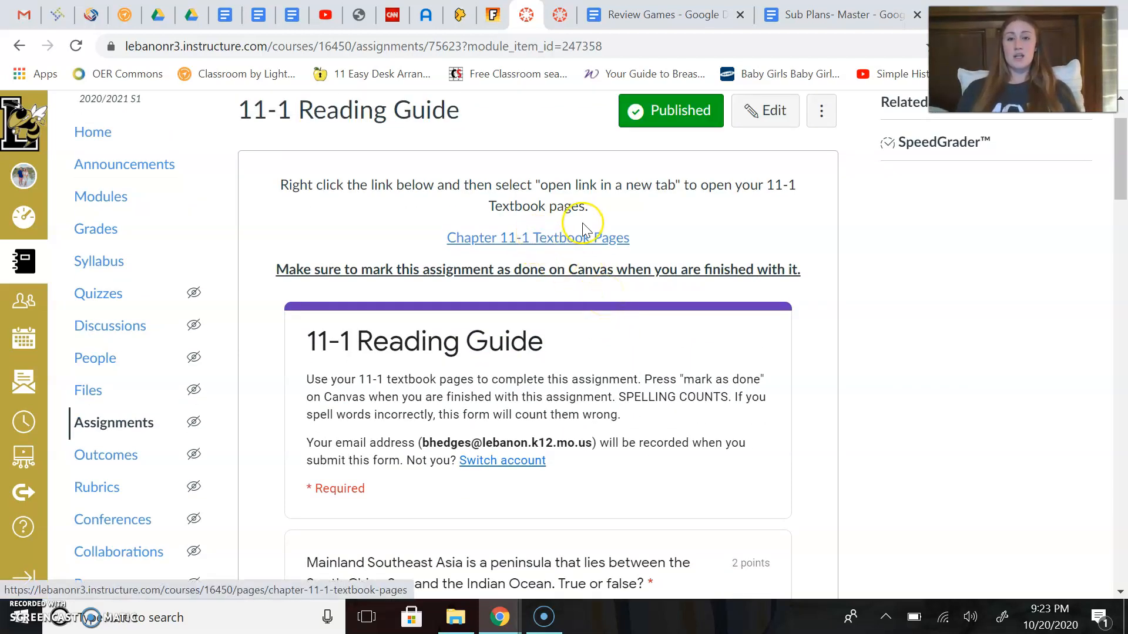
mouse_move(538, 237)
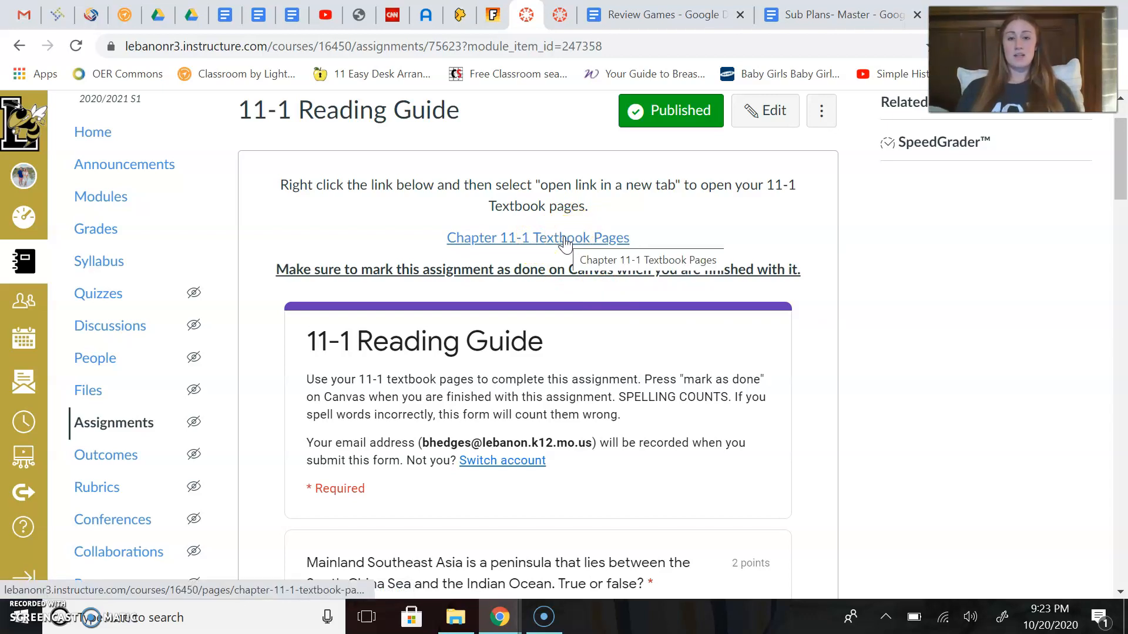
Open Chapter 11-1 Textbook Pages in a new tab and return to the Modules list
right_click(537, 237)
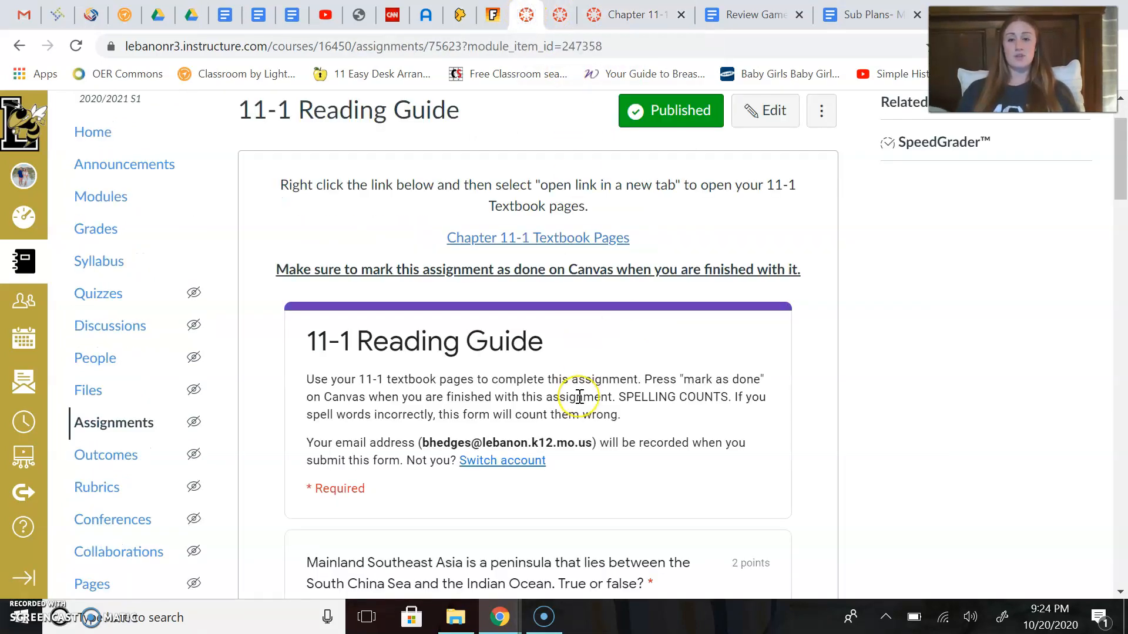
scroll("down", 3)
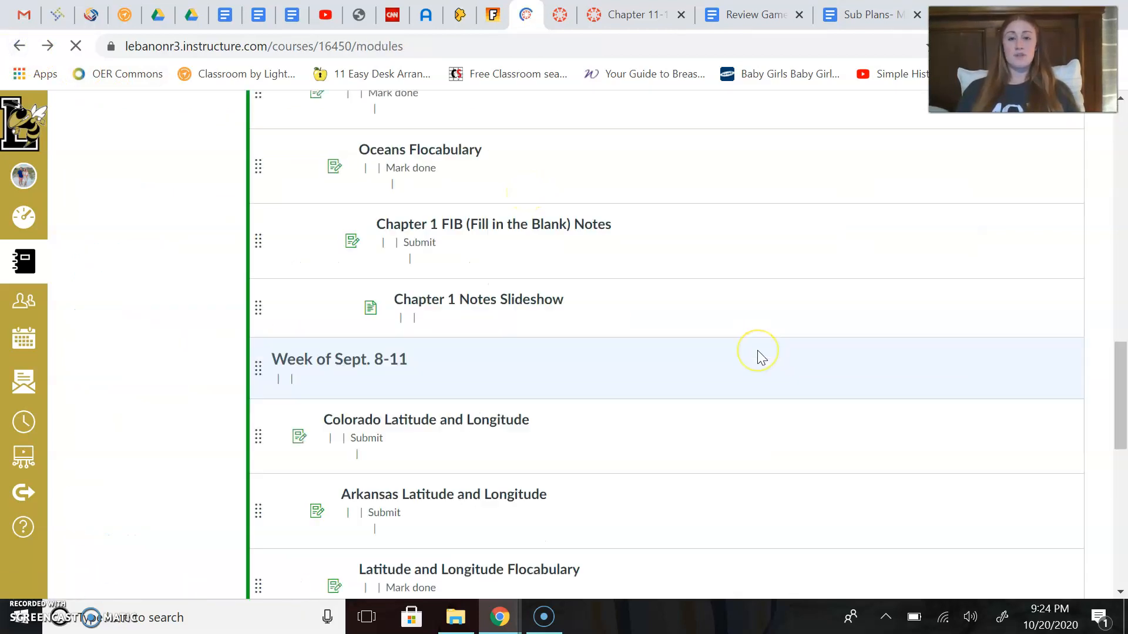
scroll("down", 3)
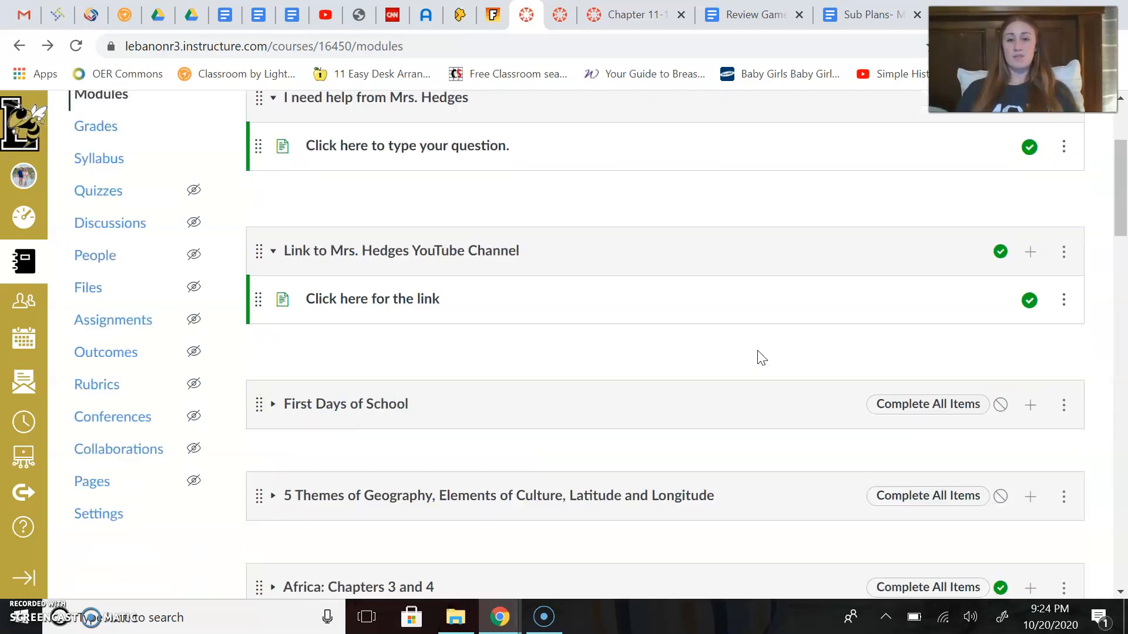
scroll("down", 3)
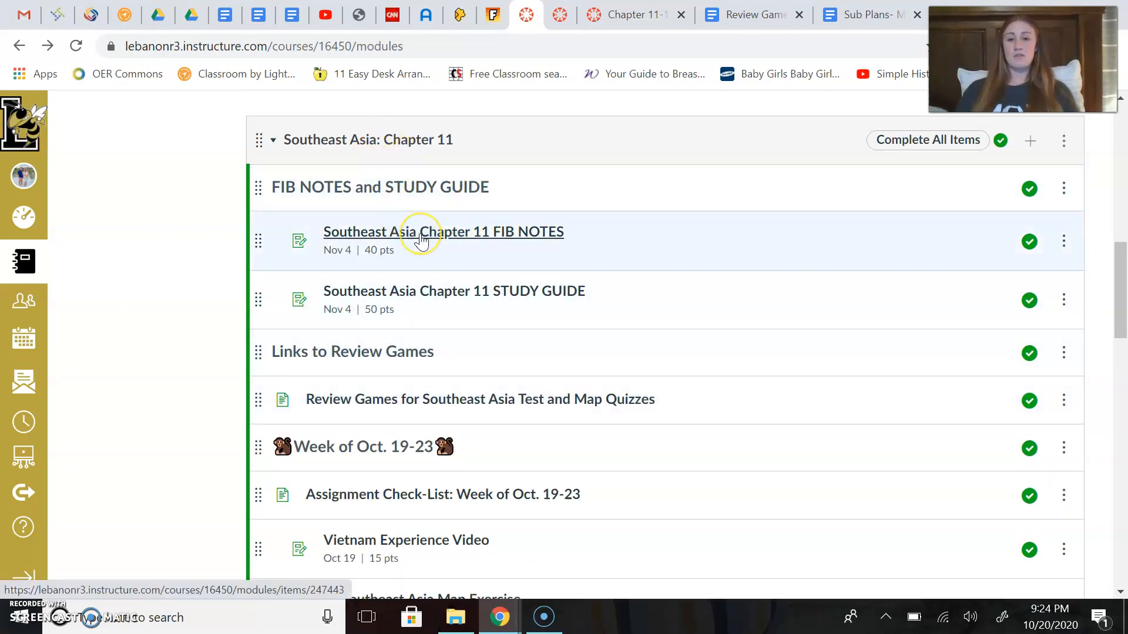
scroll("down", 3)
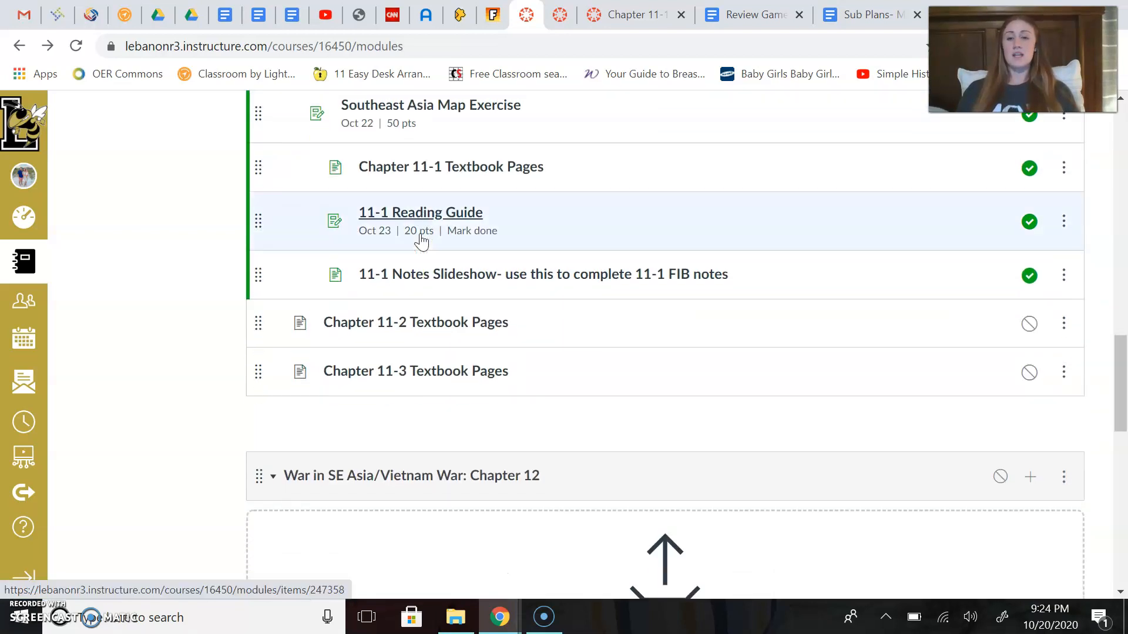
scroll("up", 3)
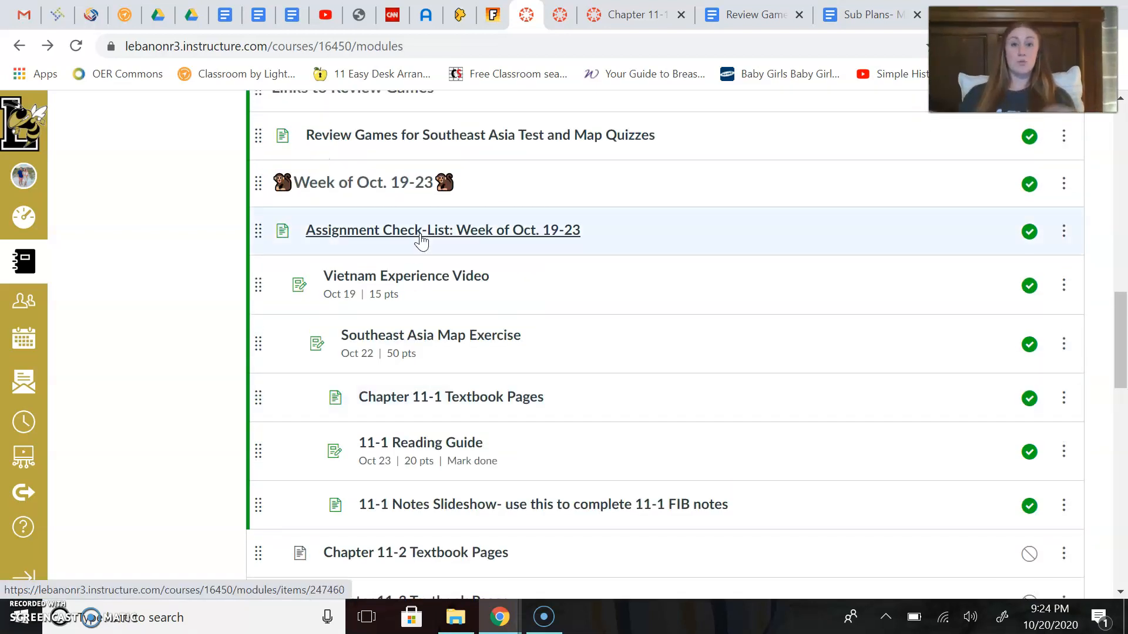
scroll("down", 3)
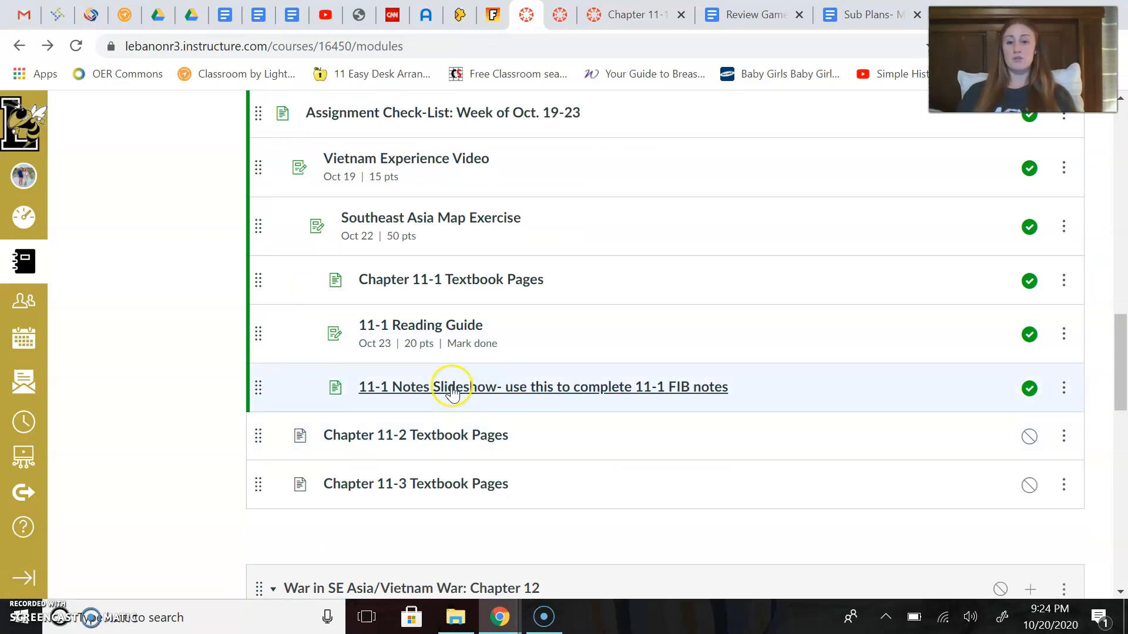